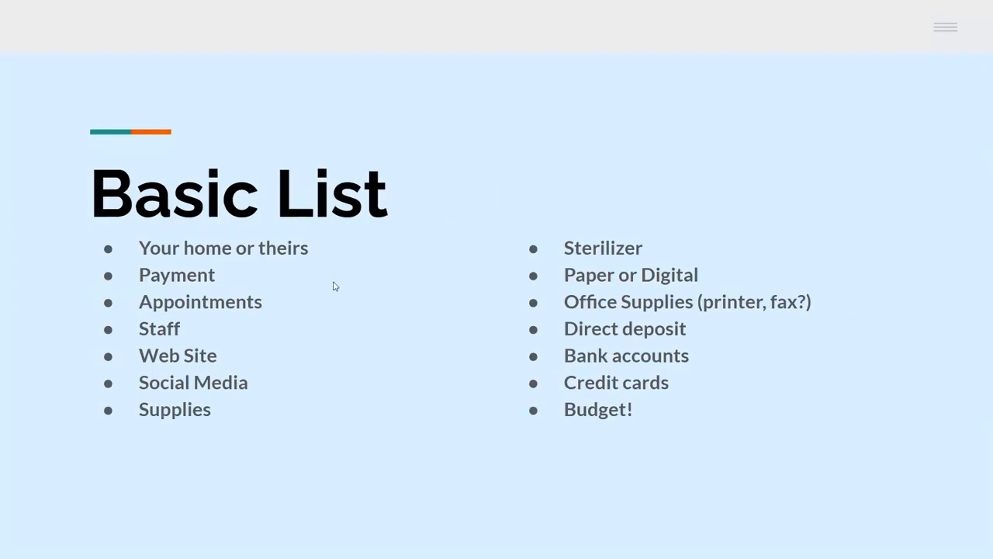
mouse_move(427, 435)
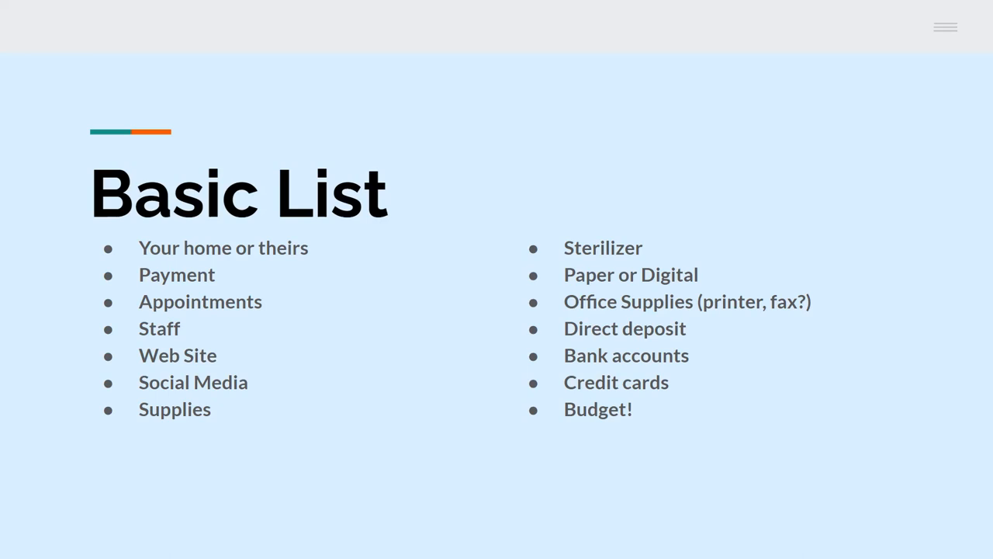
mouse_move(176, 301)
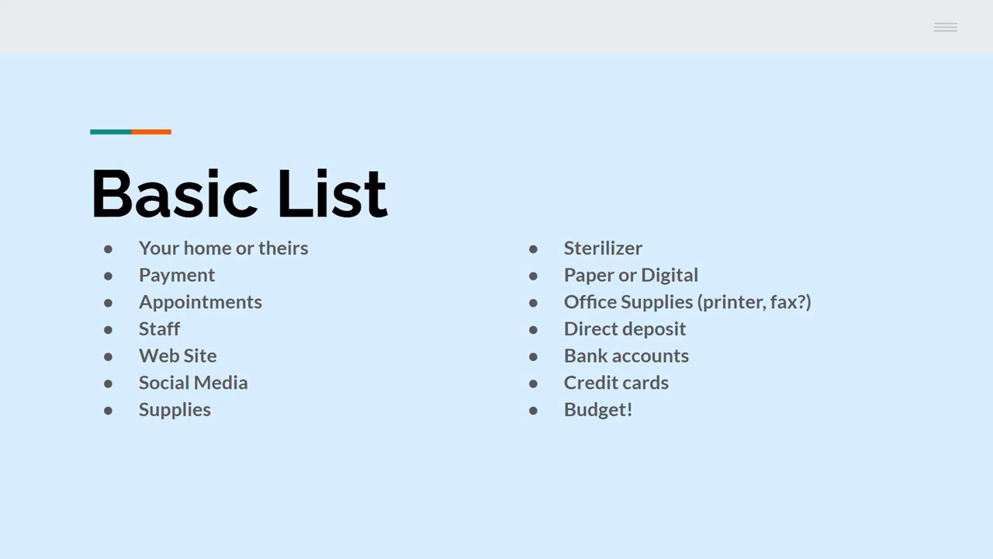
mouse_move(175, 371)
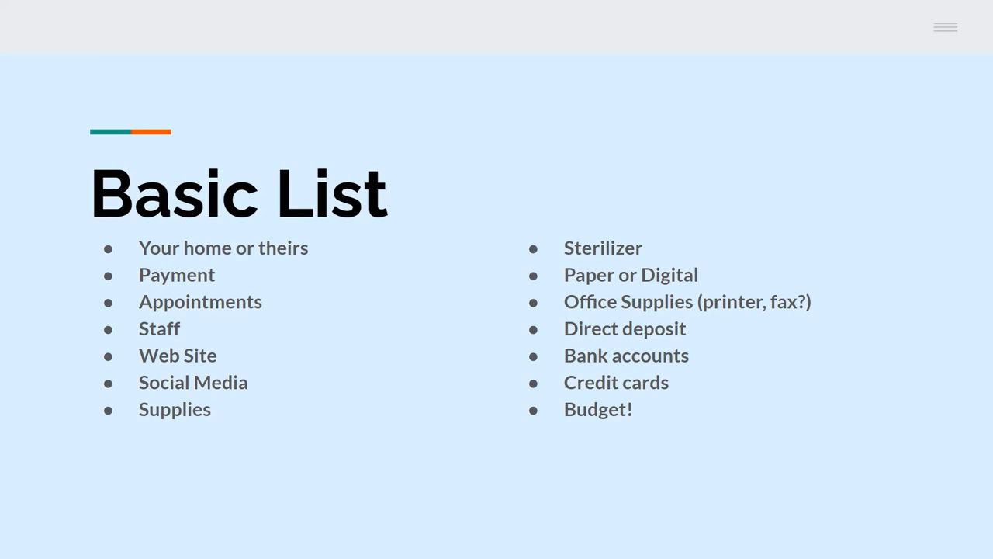
mouse_move(170, 370)
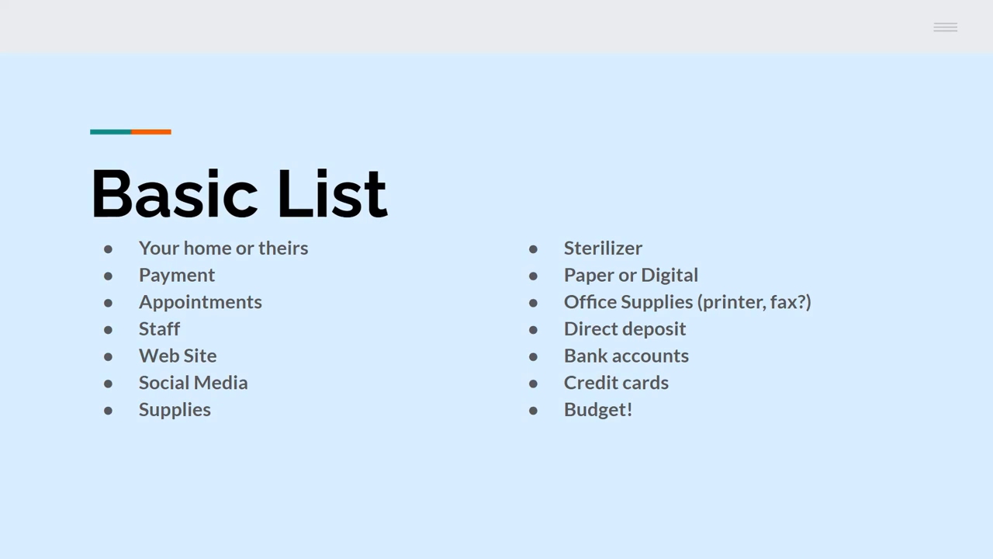
mouse_move(597, 242)
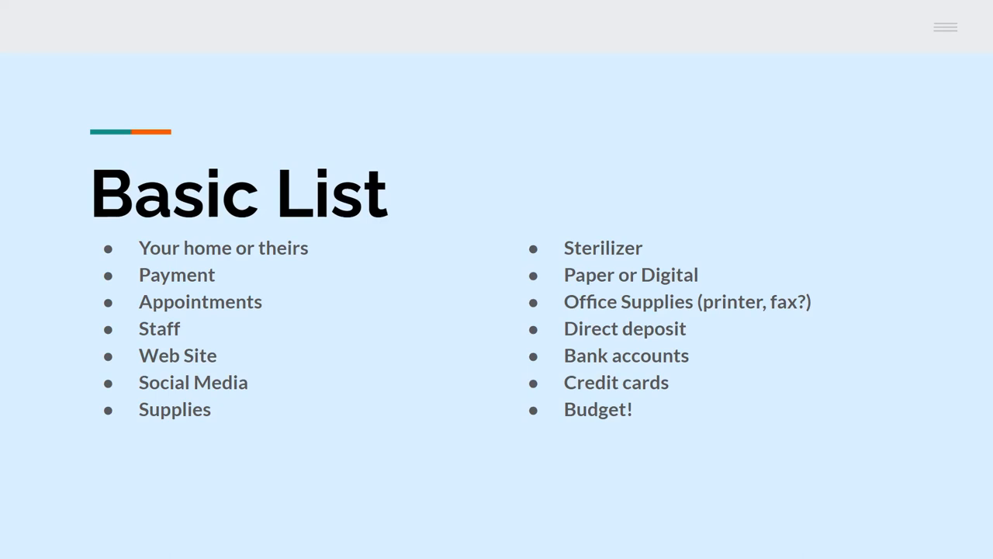
mouse_move(698, 386)
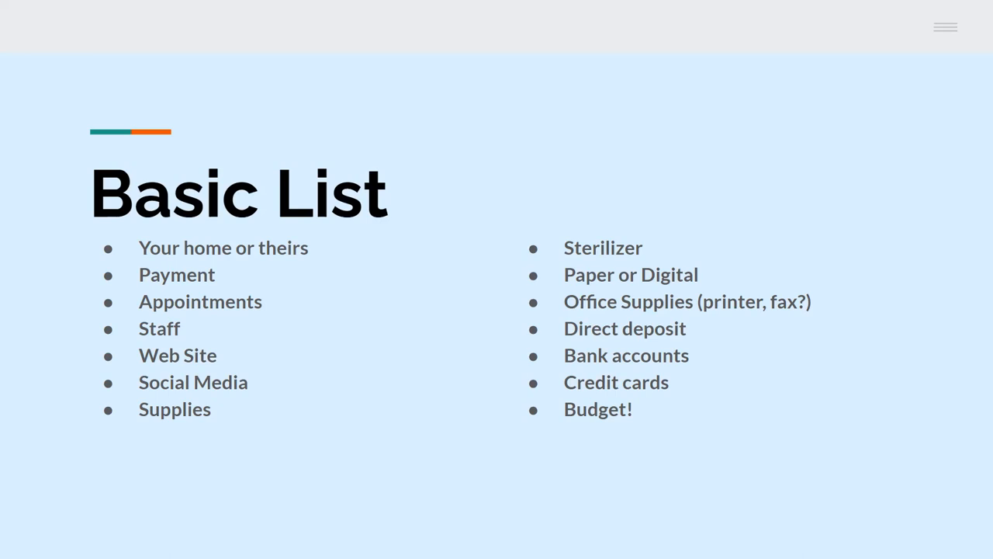
mouse_move(597, 390)
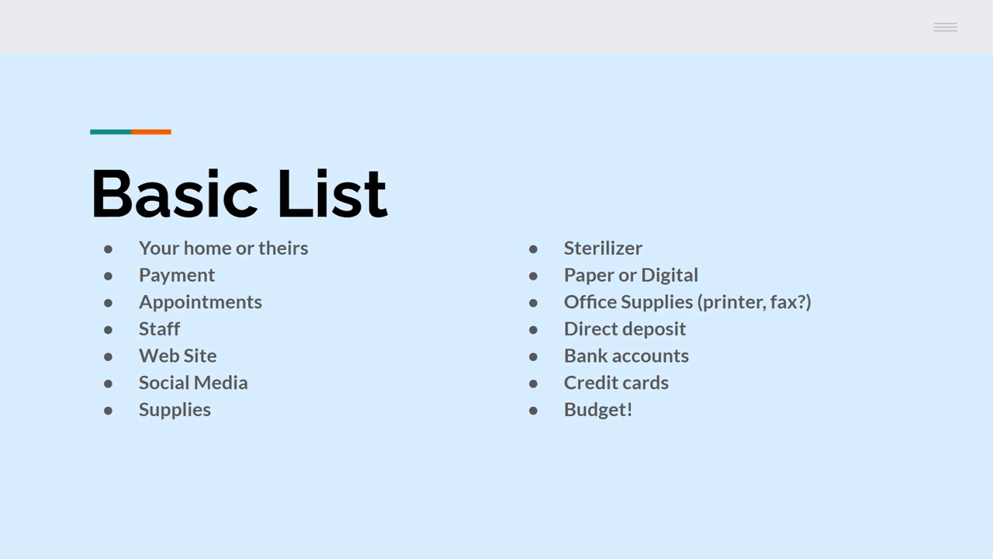
mouse_move(190, 6)
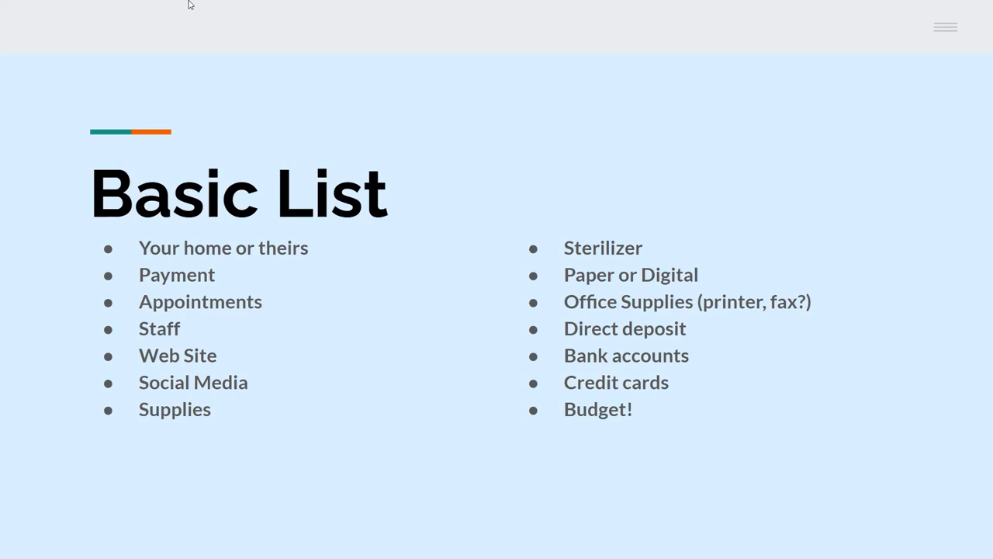